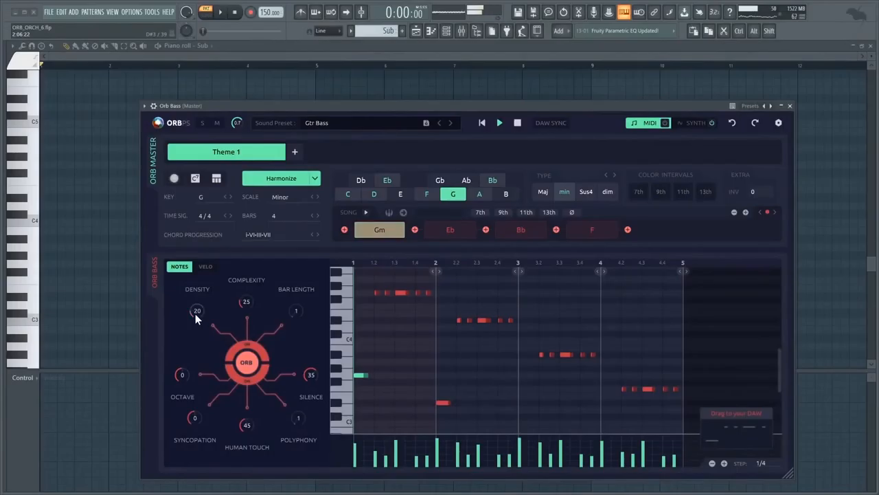
Open Orb Melody and view its generated melody over Gm, Eb, Bb, F.
{"action": "left_click", "coordinate": [499, 122]}
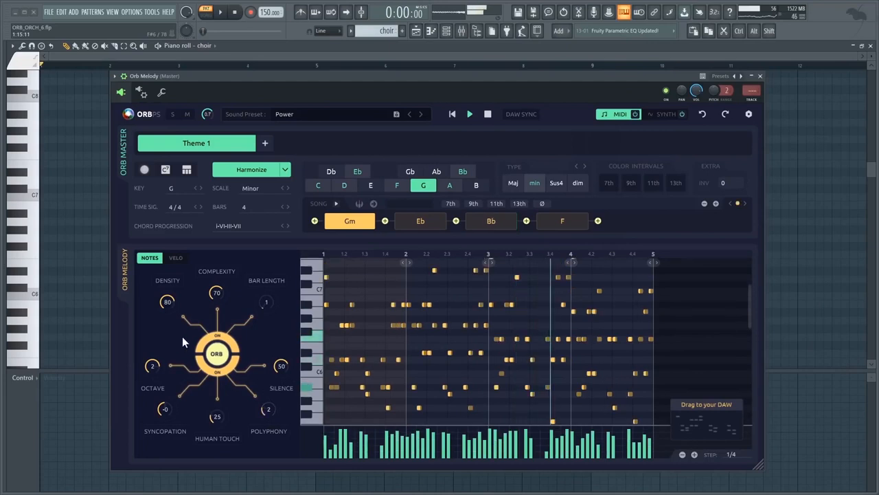
{"action": "left_click_drag", "start_coordinate": [167, 302], "coordinate": [167, 330]}
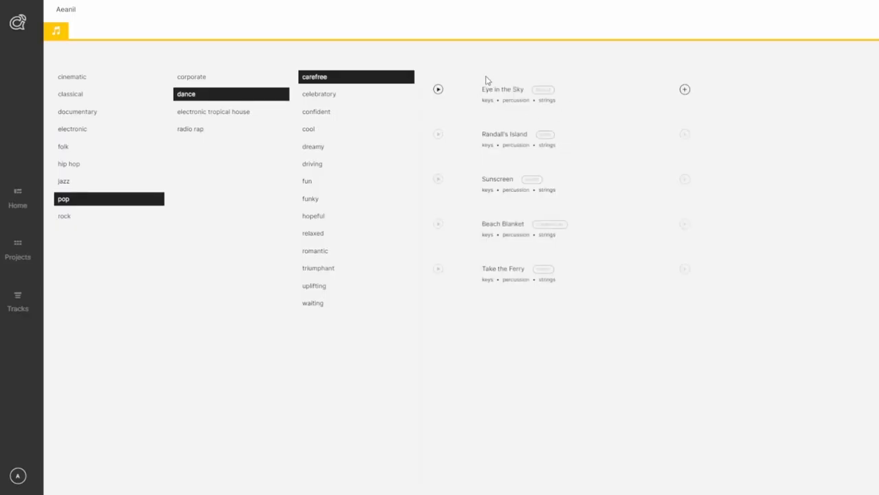
{"action": "mouse_move", "coordinate": [684, 89]}
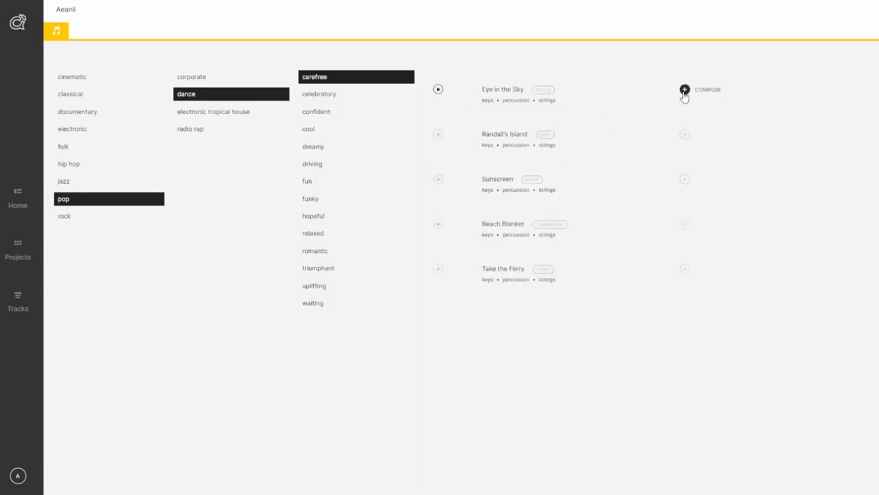
Compose a new track from the pop dance carefree 'Eye in the Sky' entry.
{"action": "left_click", "coordinate": [684, 88]}
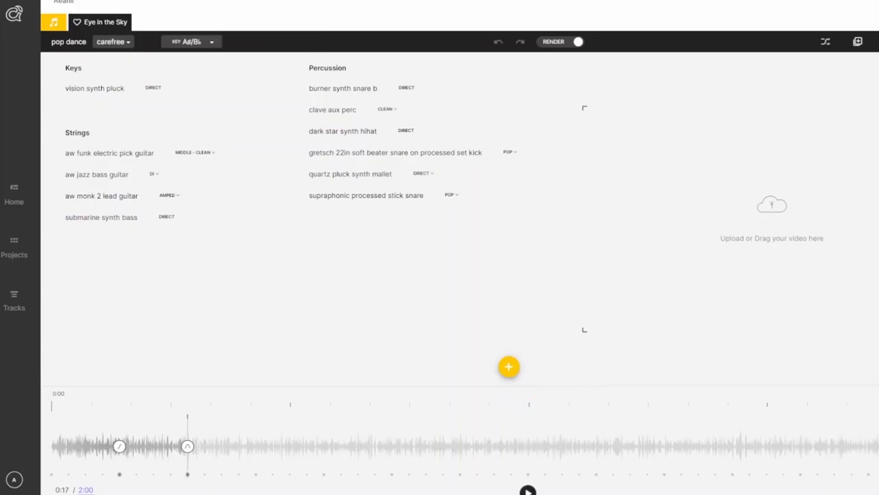